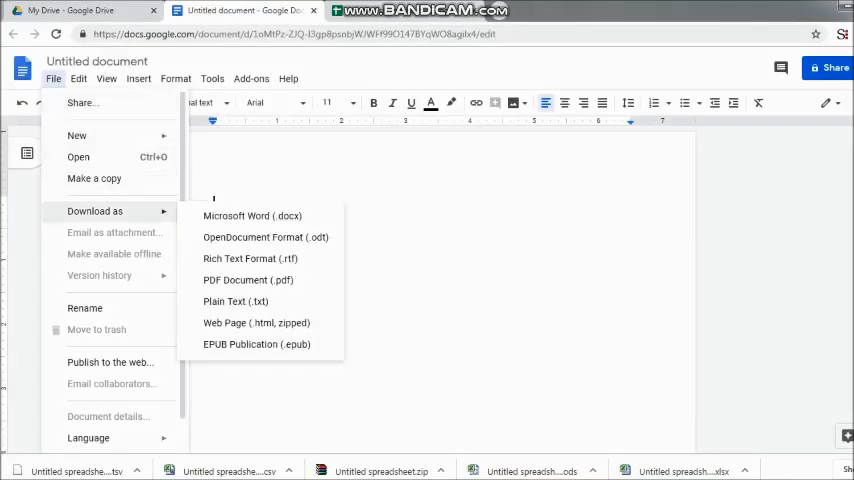
pyautogui.moveTo(252, 215)
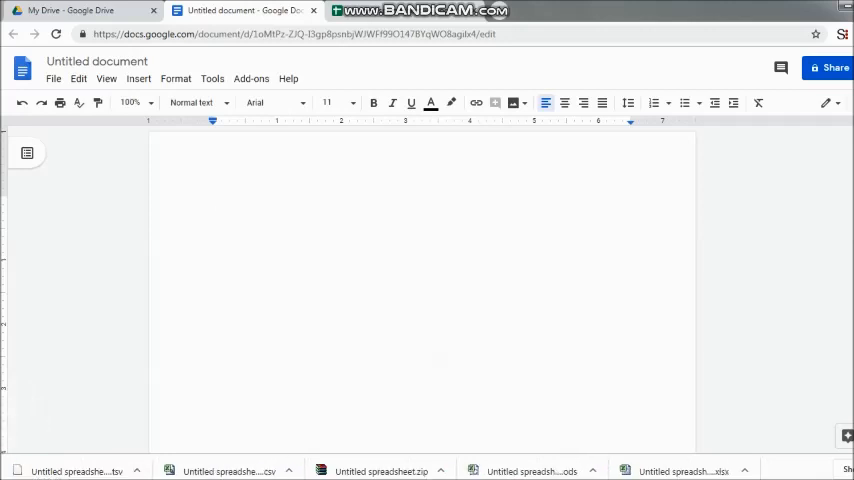
# Write 'Hi' on the first line and 'This is Ramani Swarna.' on the second
pyautogui.write('Hi')
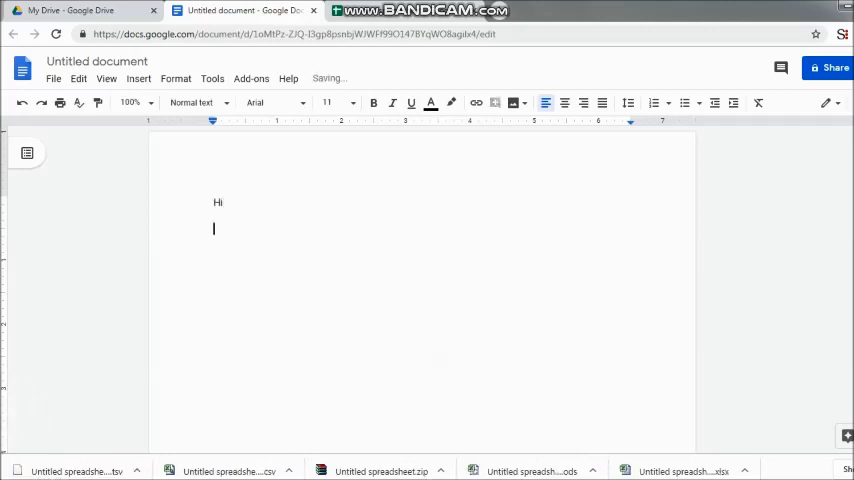
pyautogui.write('This is')
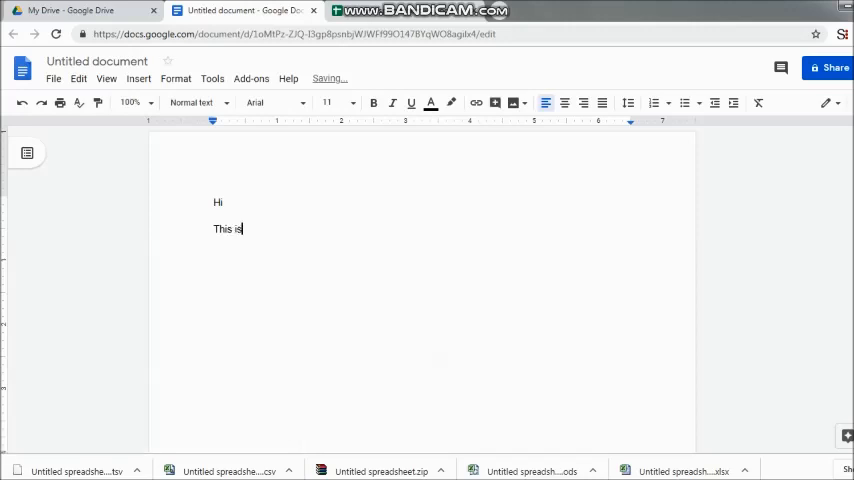
pyautogui.write('Ramani Swa')
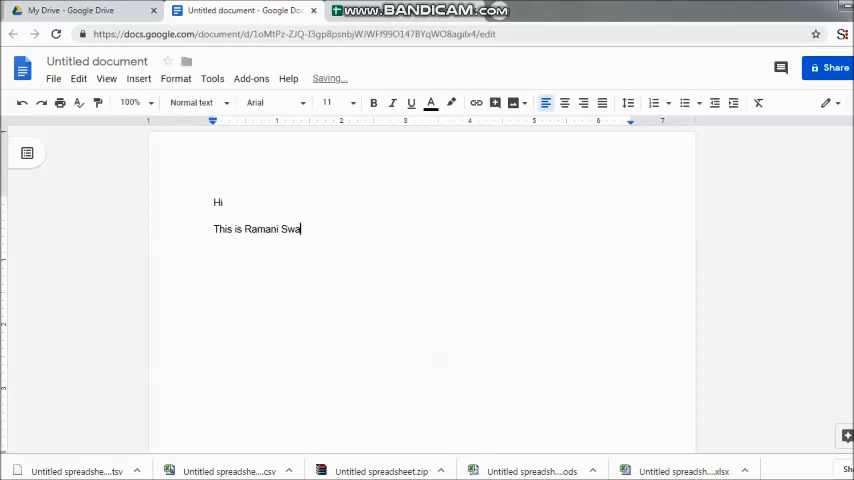
pyautogui.write('rna.')
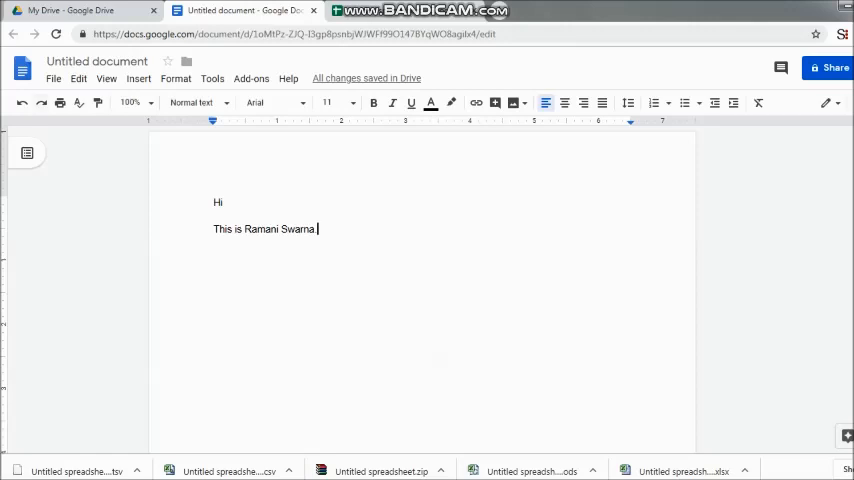
# Bring up the File menu over the two-line document
pyautogui.click(53, 78)
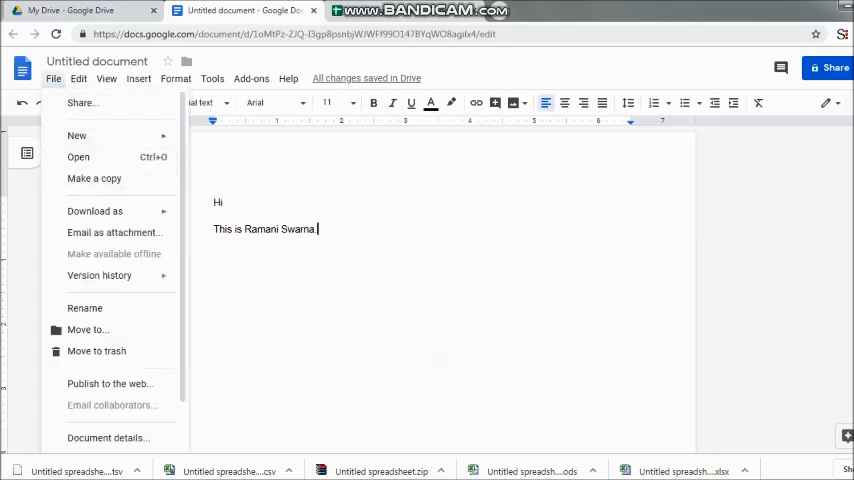
pyautogui.moveTo(78, 157)
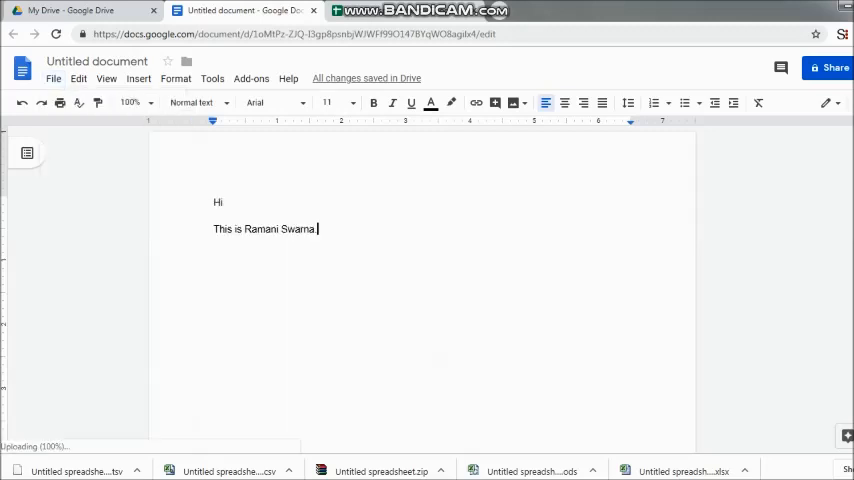
pyautogui.write('.')
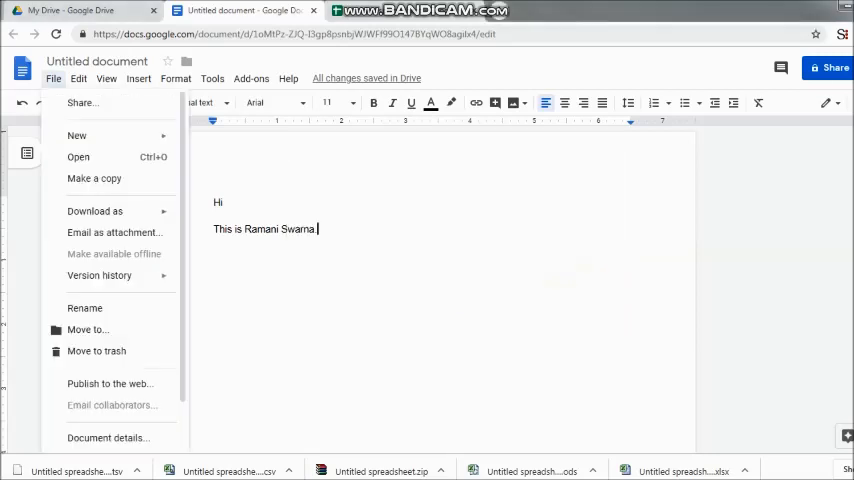
# Download the document as OpenDocument (.odt), Rich Text (.rtf) and PDF files
pyautogui.click(95, 211)
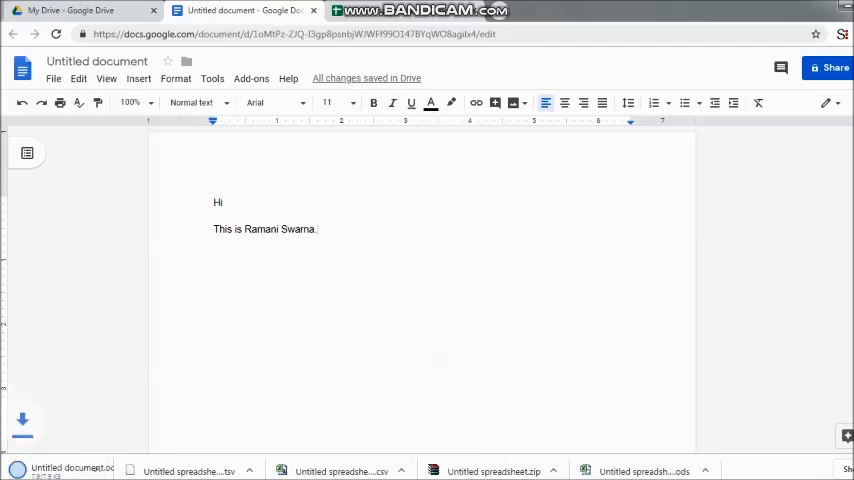
pyautogui.click(53, 78)
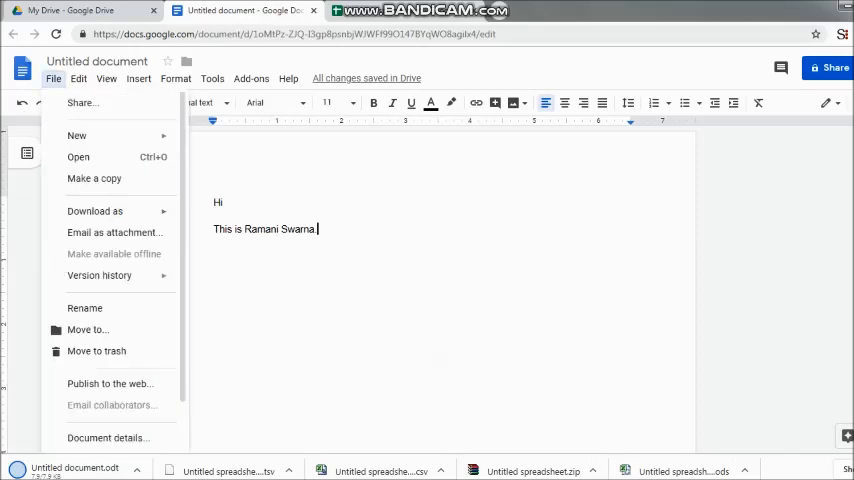
pyautogui.click(95, 211)
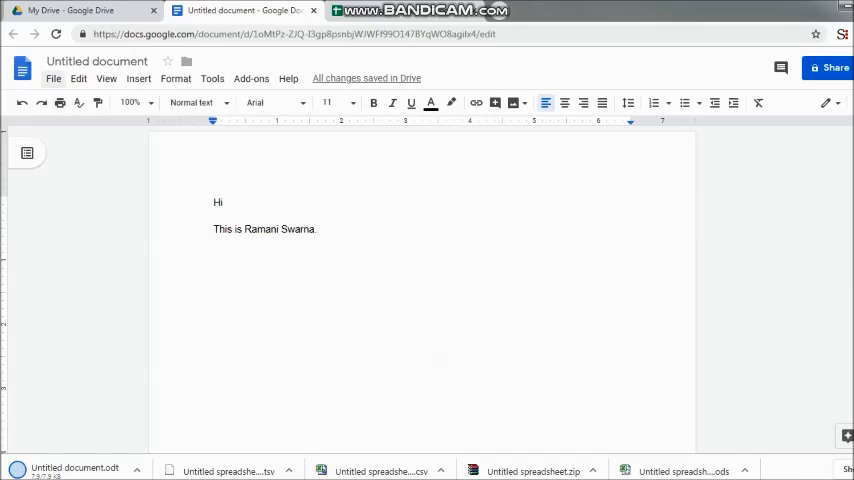
pyautogui.click(53, 78)
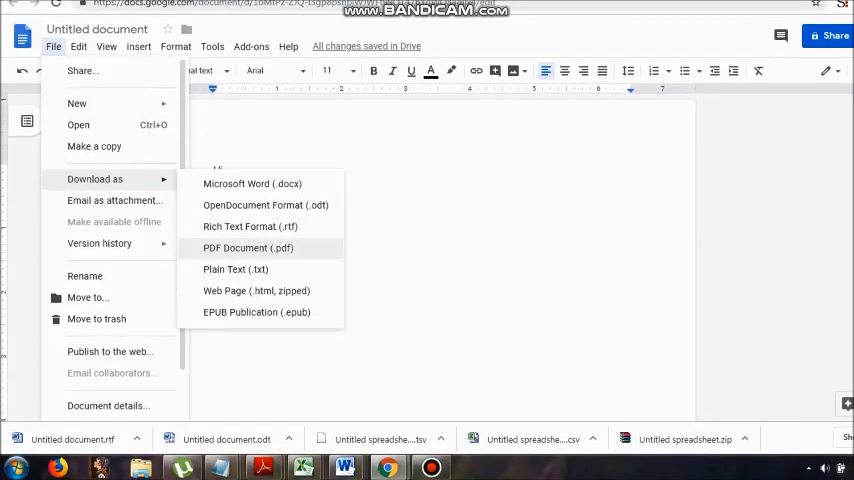
pyautogui.click(247, 248)
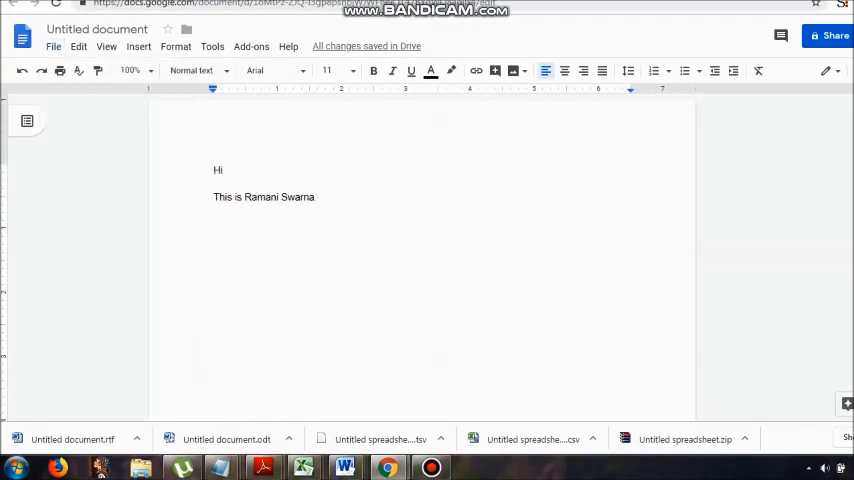